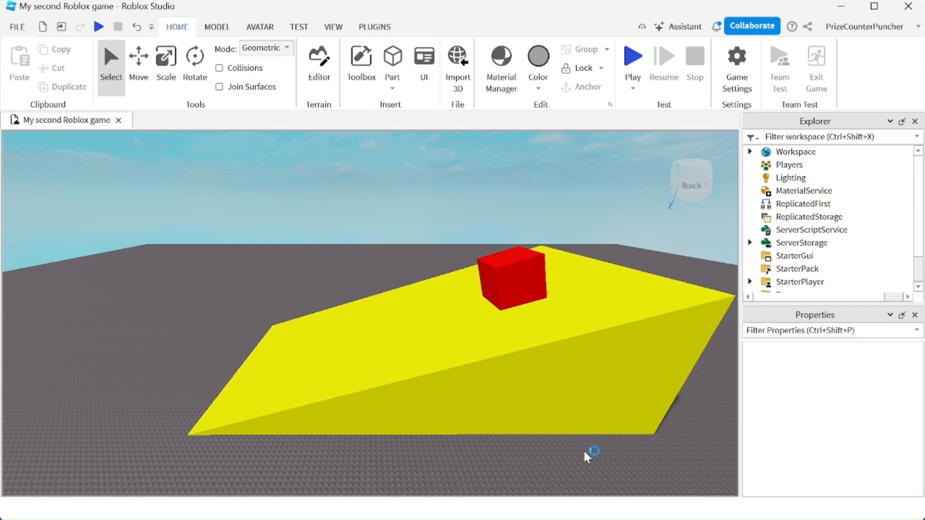
{"action": "mouse_move", "coordinate": [587, 458]}
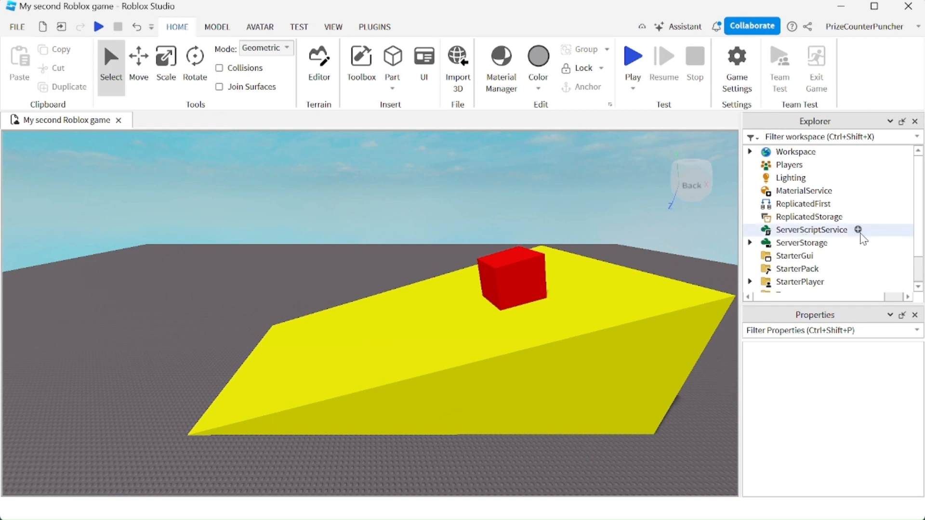
Step: Add a Script to ServerScriptService with local count = 1 and an empty repeat…until block
{"action": "left_click", "coordinate": [859, 229]}
{"action": "type", "text": "local count = 1"}
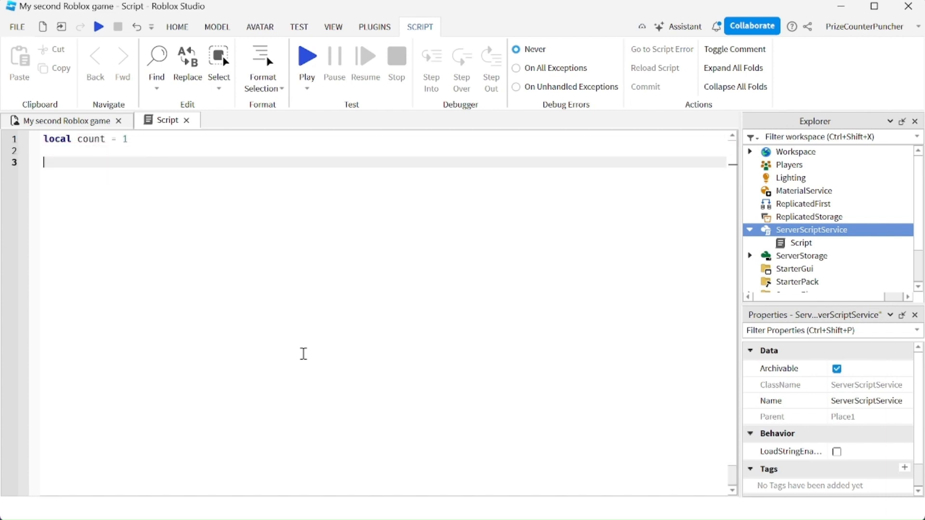
{"action": "type", "text": "repeat"}
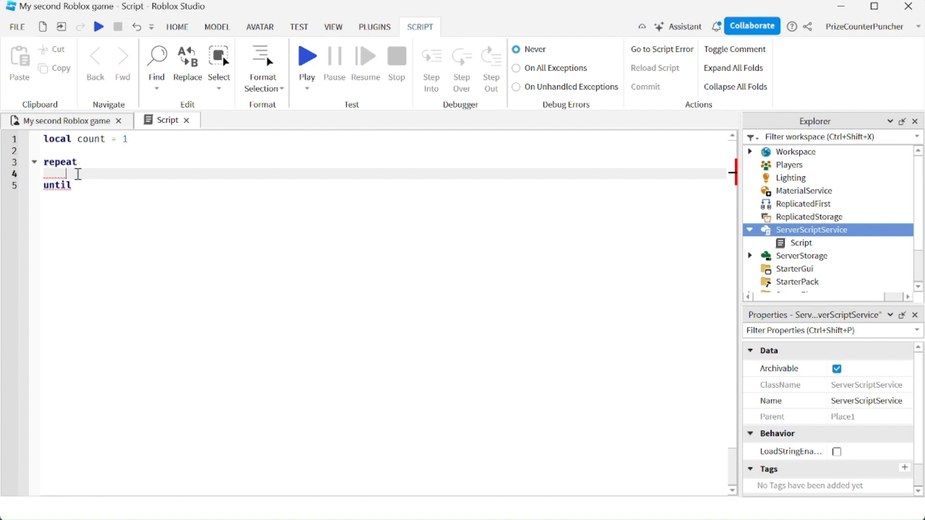
Step: Fill the loop with print(count) and the condition until count > 5
{"action": "type", "text": "print(count"}
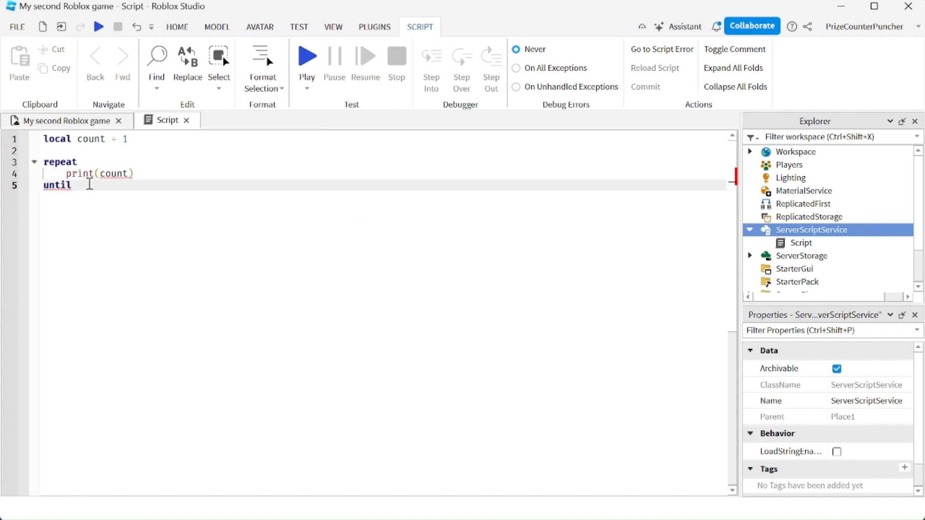
{"action": "type", "text": "count >"}
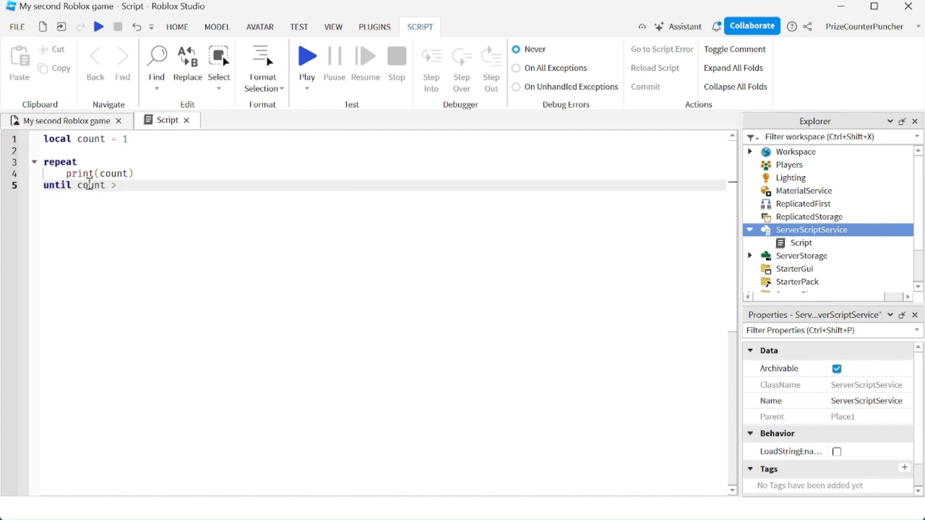
{"action": "type", "text": "5"}
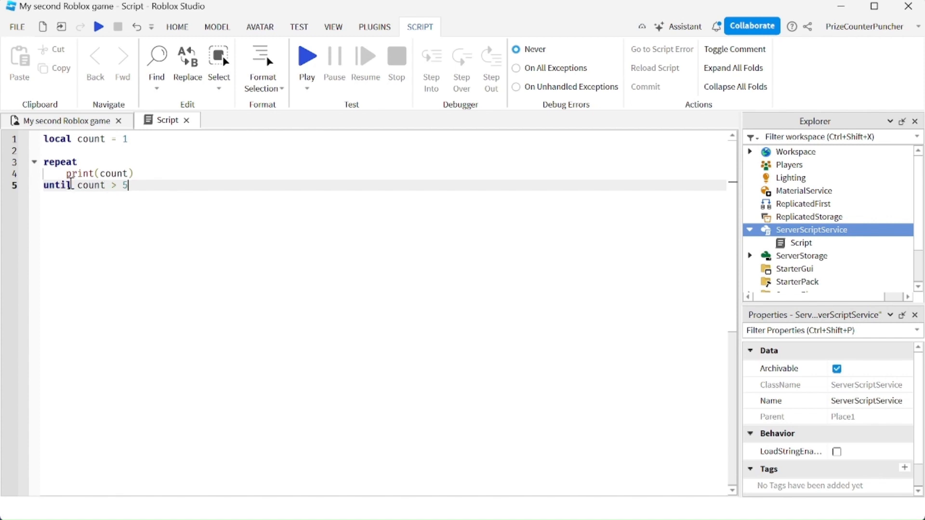
{"action": "left_click", "coordinate": [122, 139]}
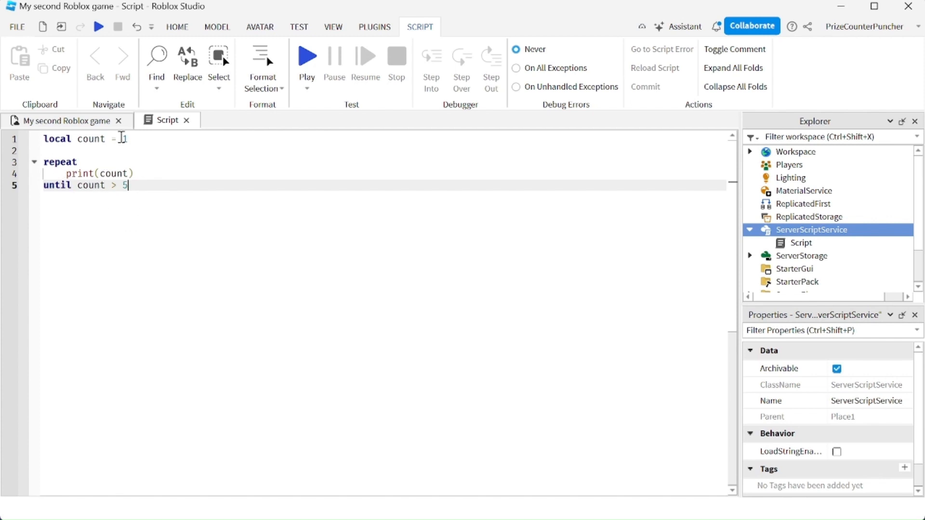
{"action": "left_click", "coordinate": [136, 173]}
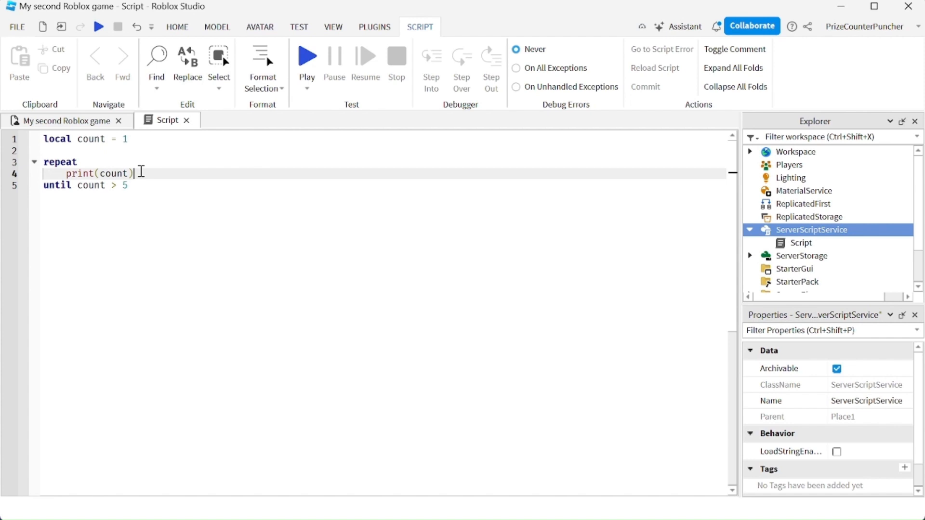
Step: Add count += 1 on the line after print(count)
{"action": "type", "text": "count"}
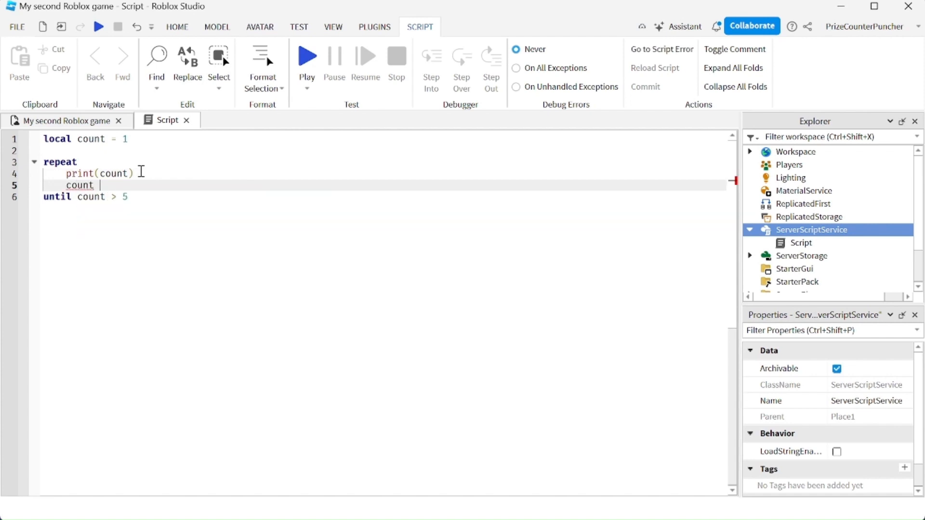
{"action": "type", "text": "+= 1"}
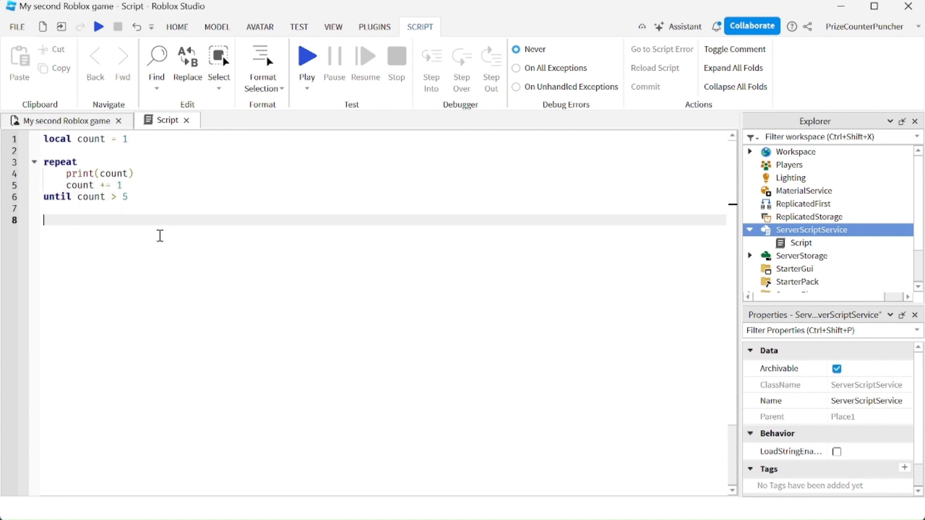
Step: Below the loop, add print("loop ended. count = ", count)
{"action": "type", "text": "print(\"loop ended."}
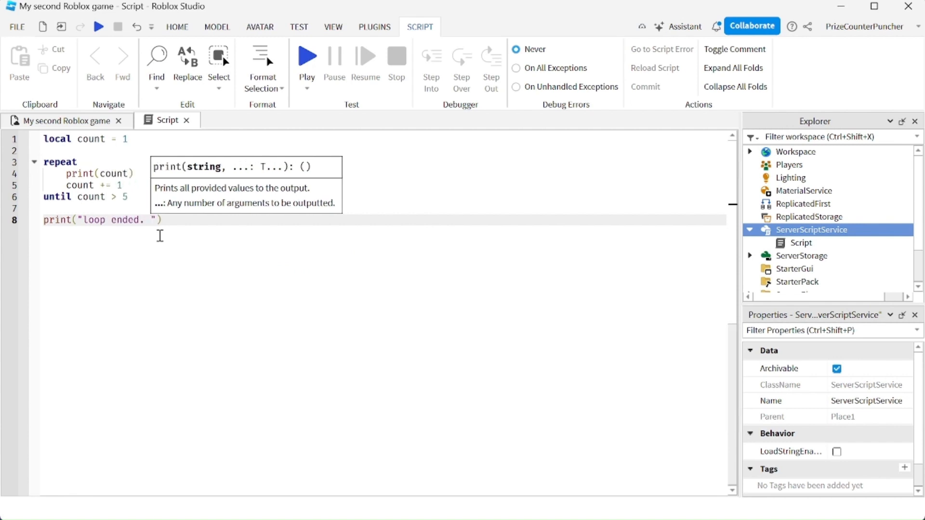
{"action": "type", "text": "count ="}
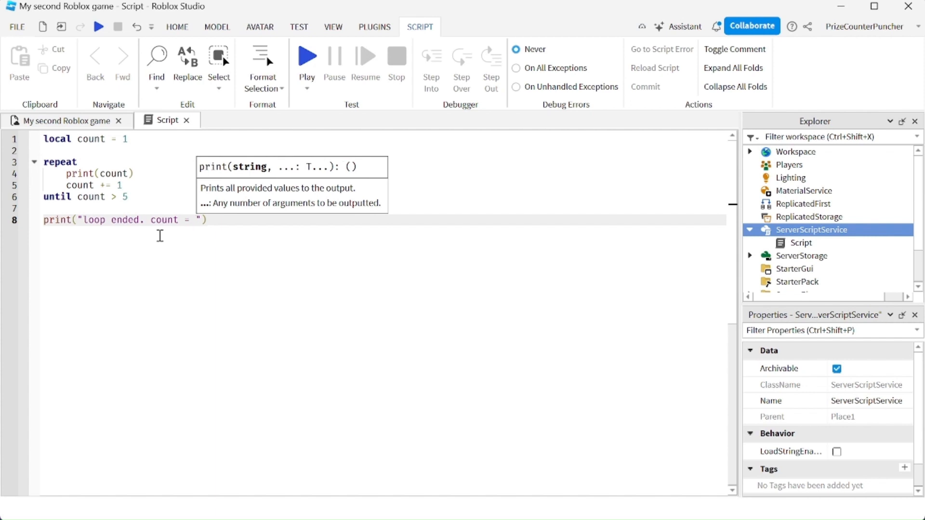
{"action": "type", "text": "\","}
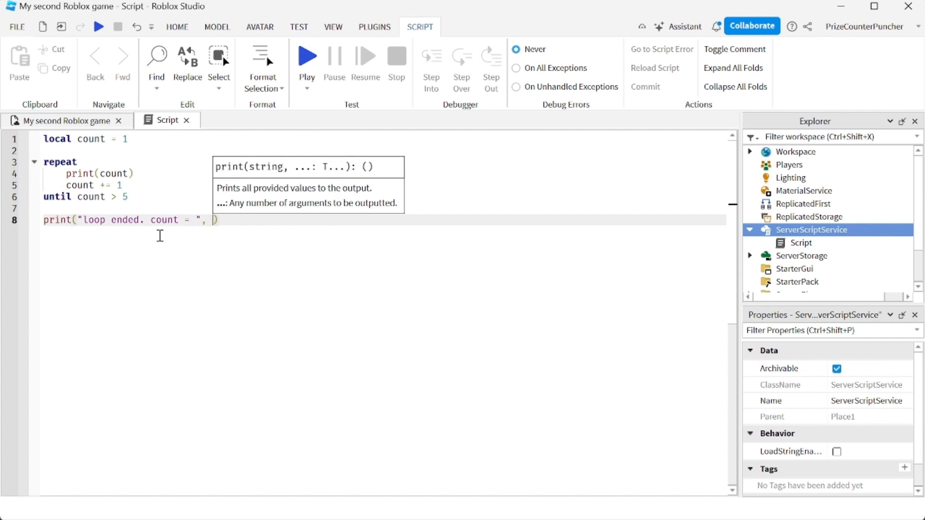
{"action": "type", "text": "count"}
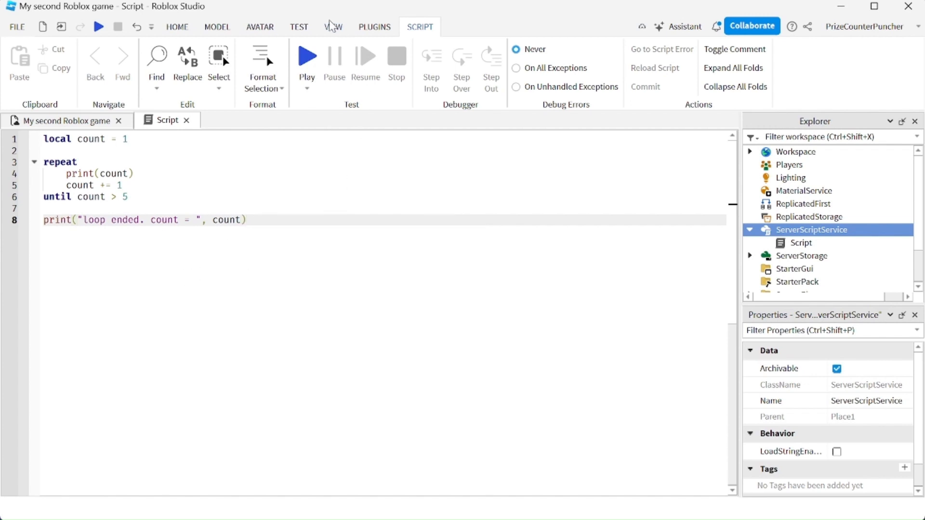
Step: Show the Output panel and playtest the place to see 1–5 and count = 6
{"action": "left_click", "coordinate": [333, 26]}
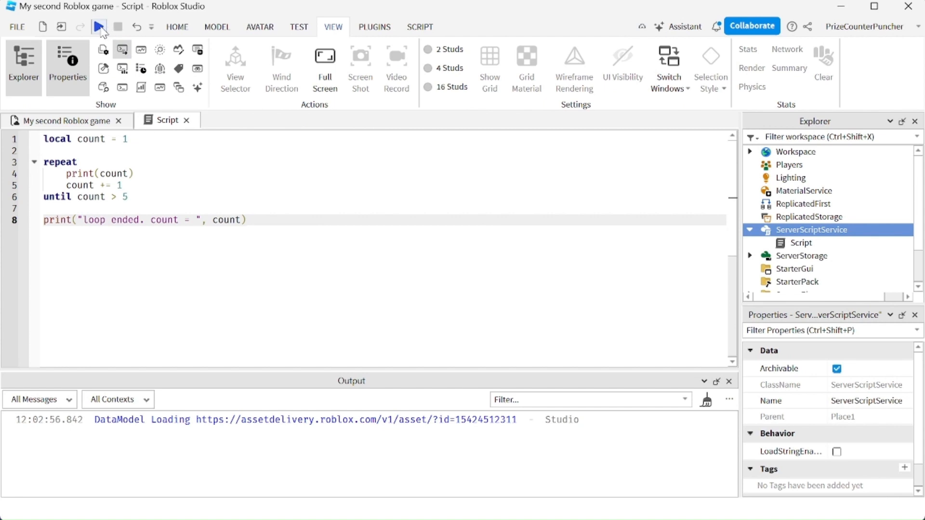
{"action": "left_click", "coordinate": [98, 26]}
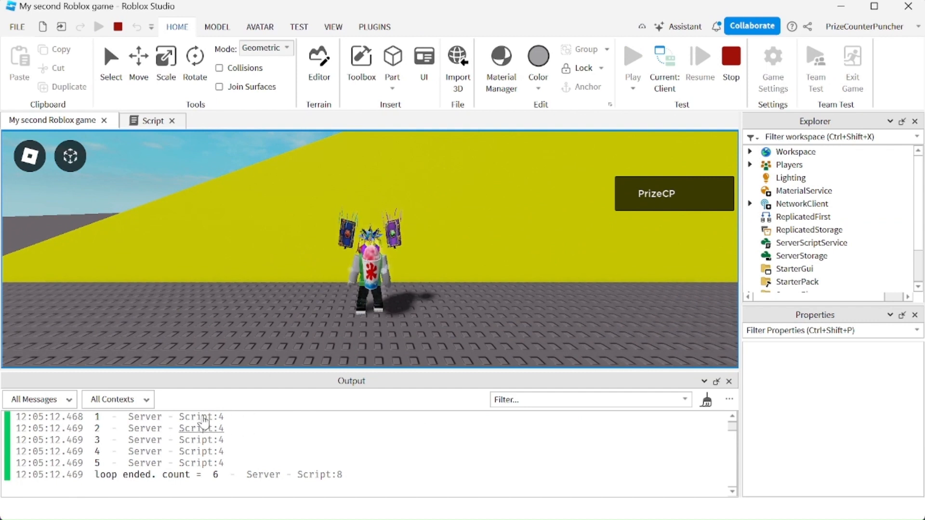
Step: Switch back to the script editor while the playtest keeps running
{"action": "left_click", "coordinate": [152, 120]}
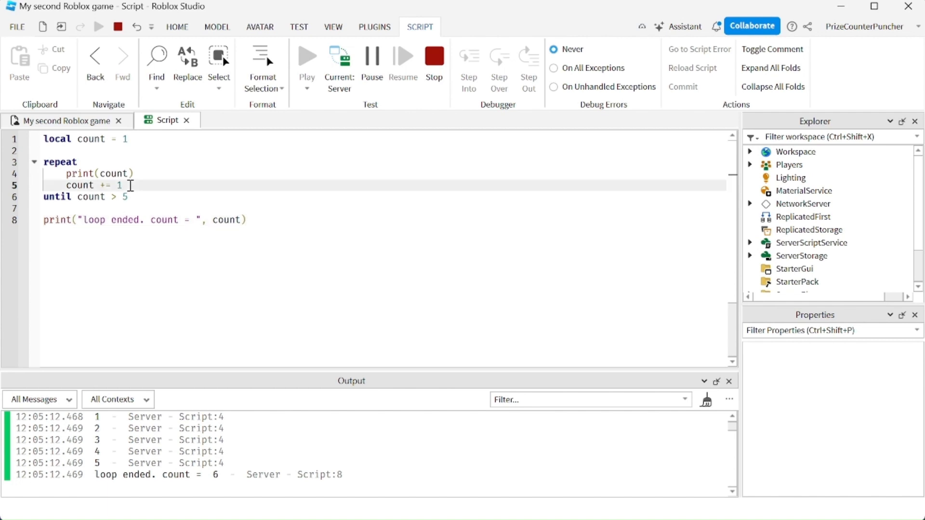
Step: Stop the playtest, keeping the finished script and its 1–5, count = 6 output
{"action": "left_click", "coordinate": [137, 197]}
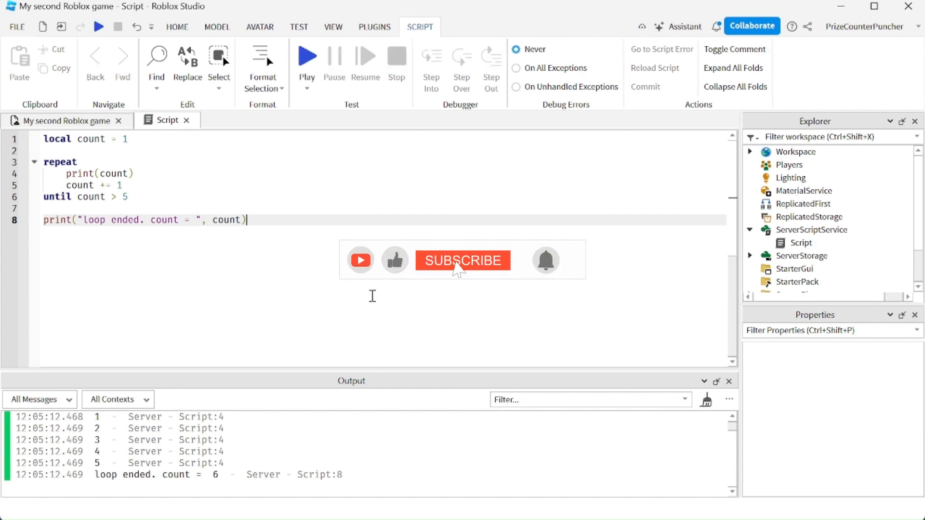
{"action": "left_click", "coordinate": [462, 260]}
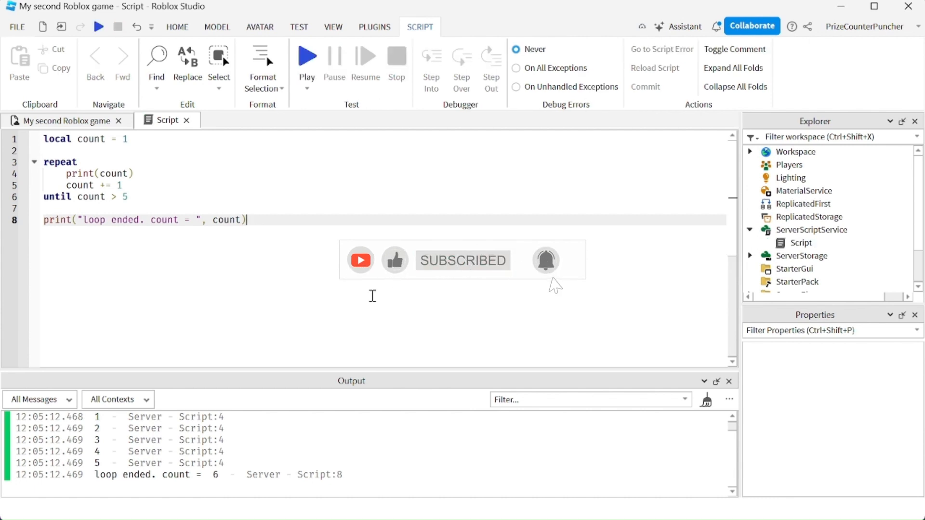